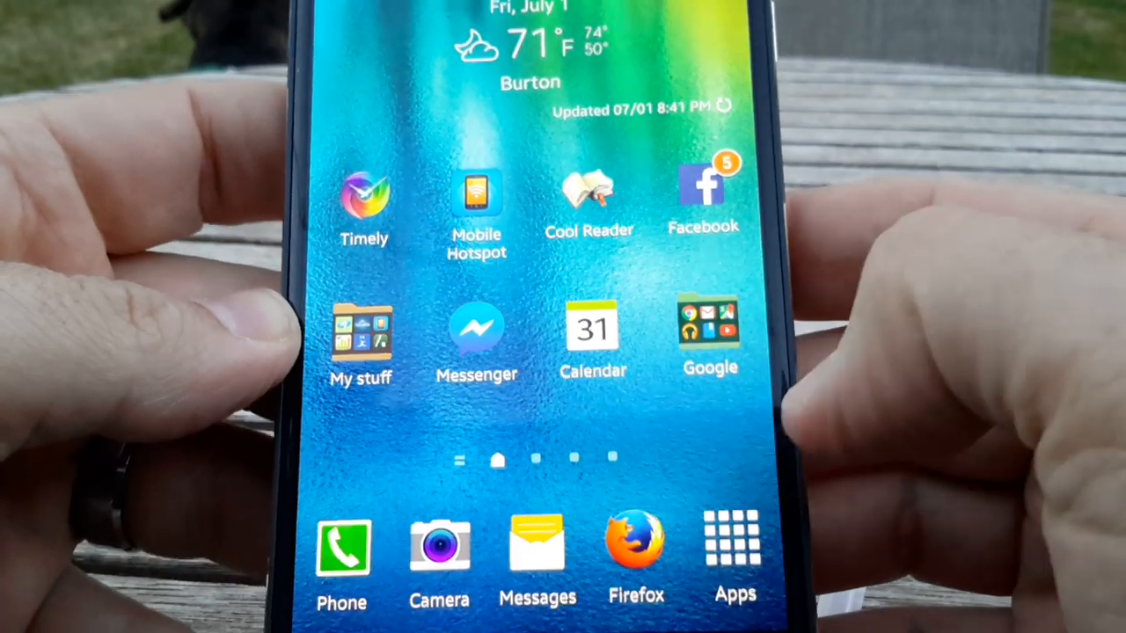
Open the Google folder, revealing Chrome, Gmail, Maps, YouTube and Play Store.
click(709, 326)
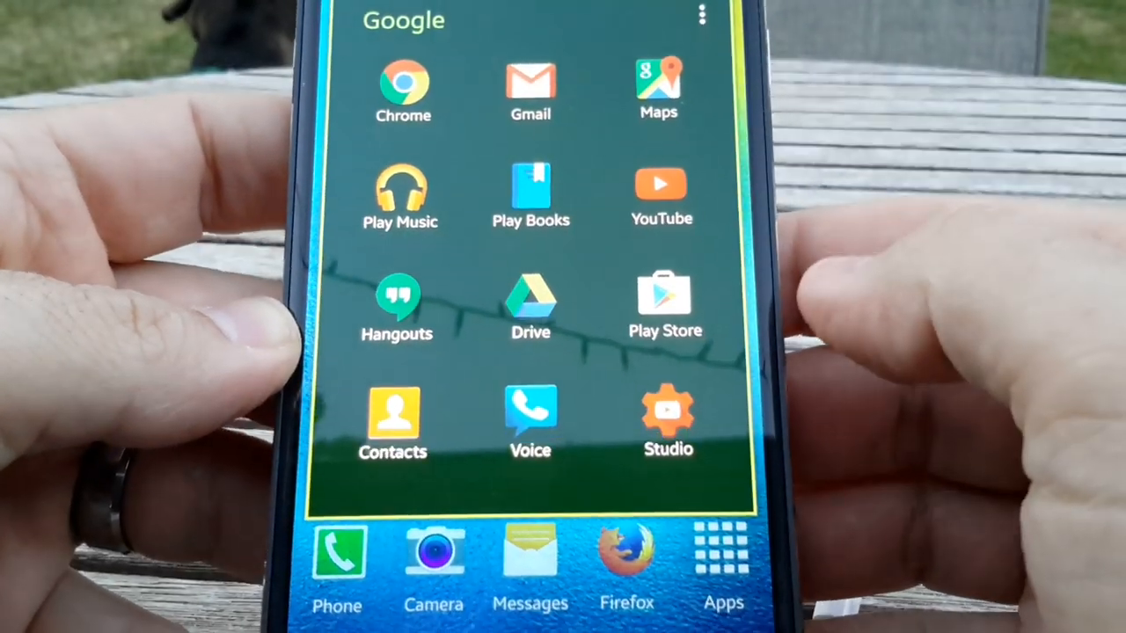